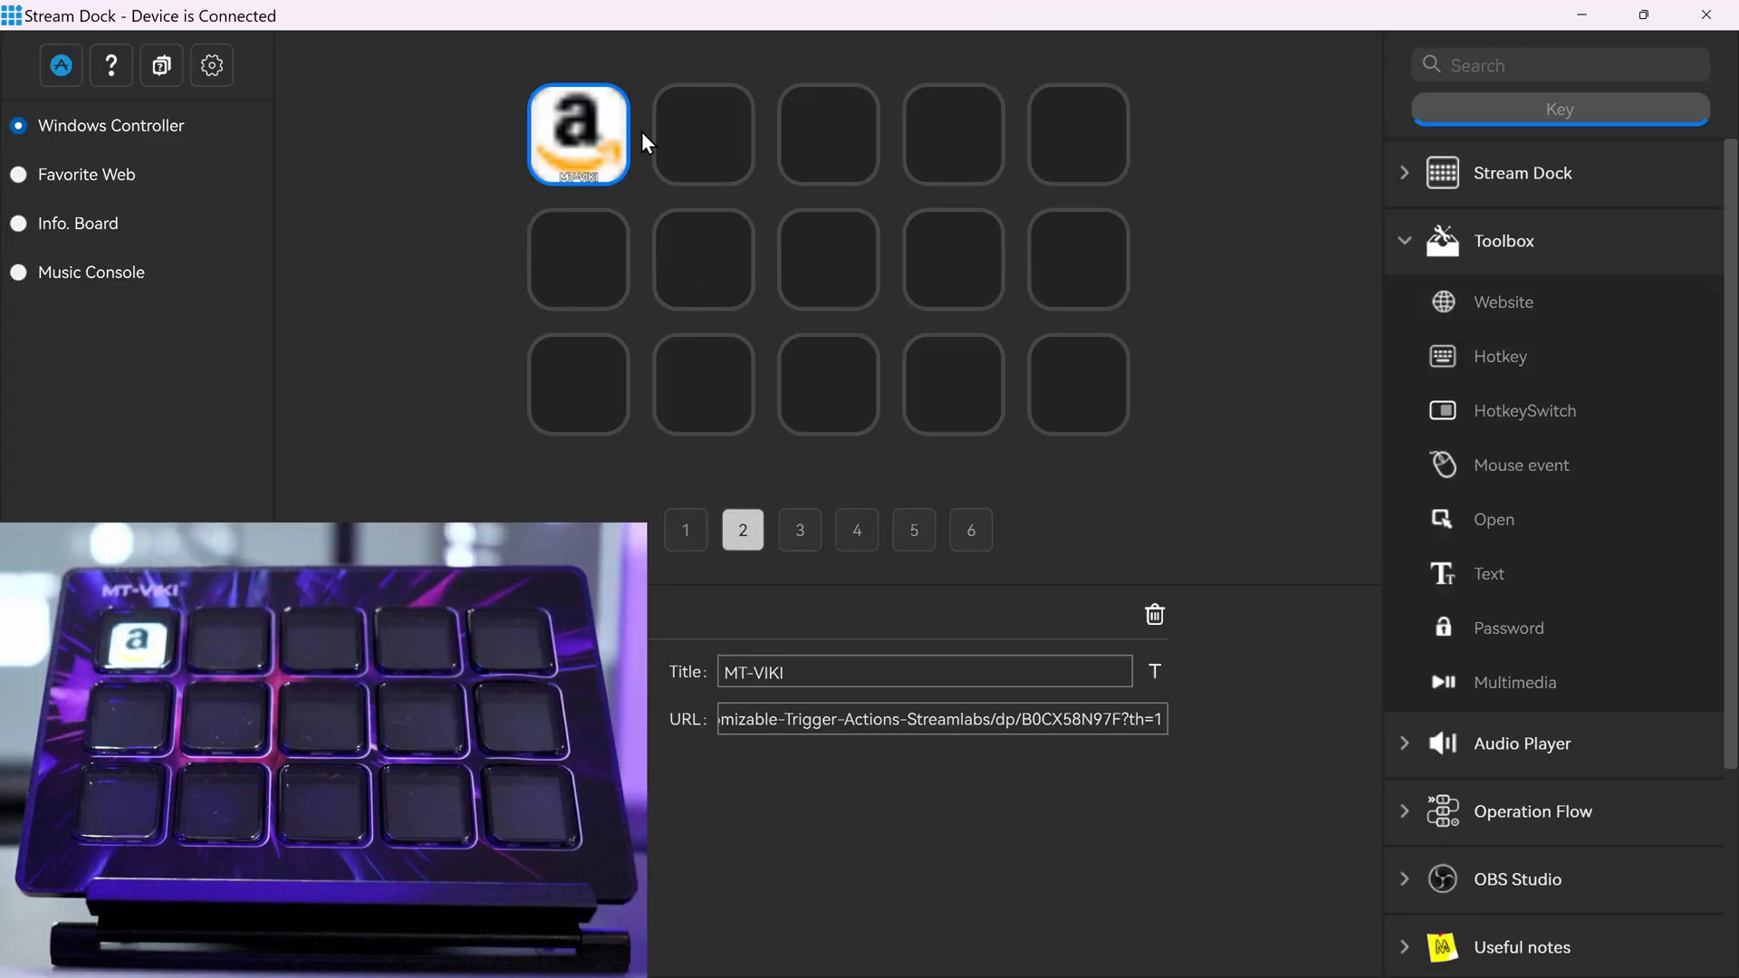
pyautogui.moveTo(789, 727)
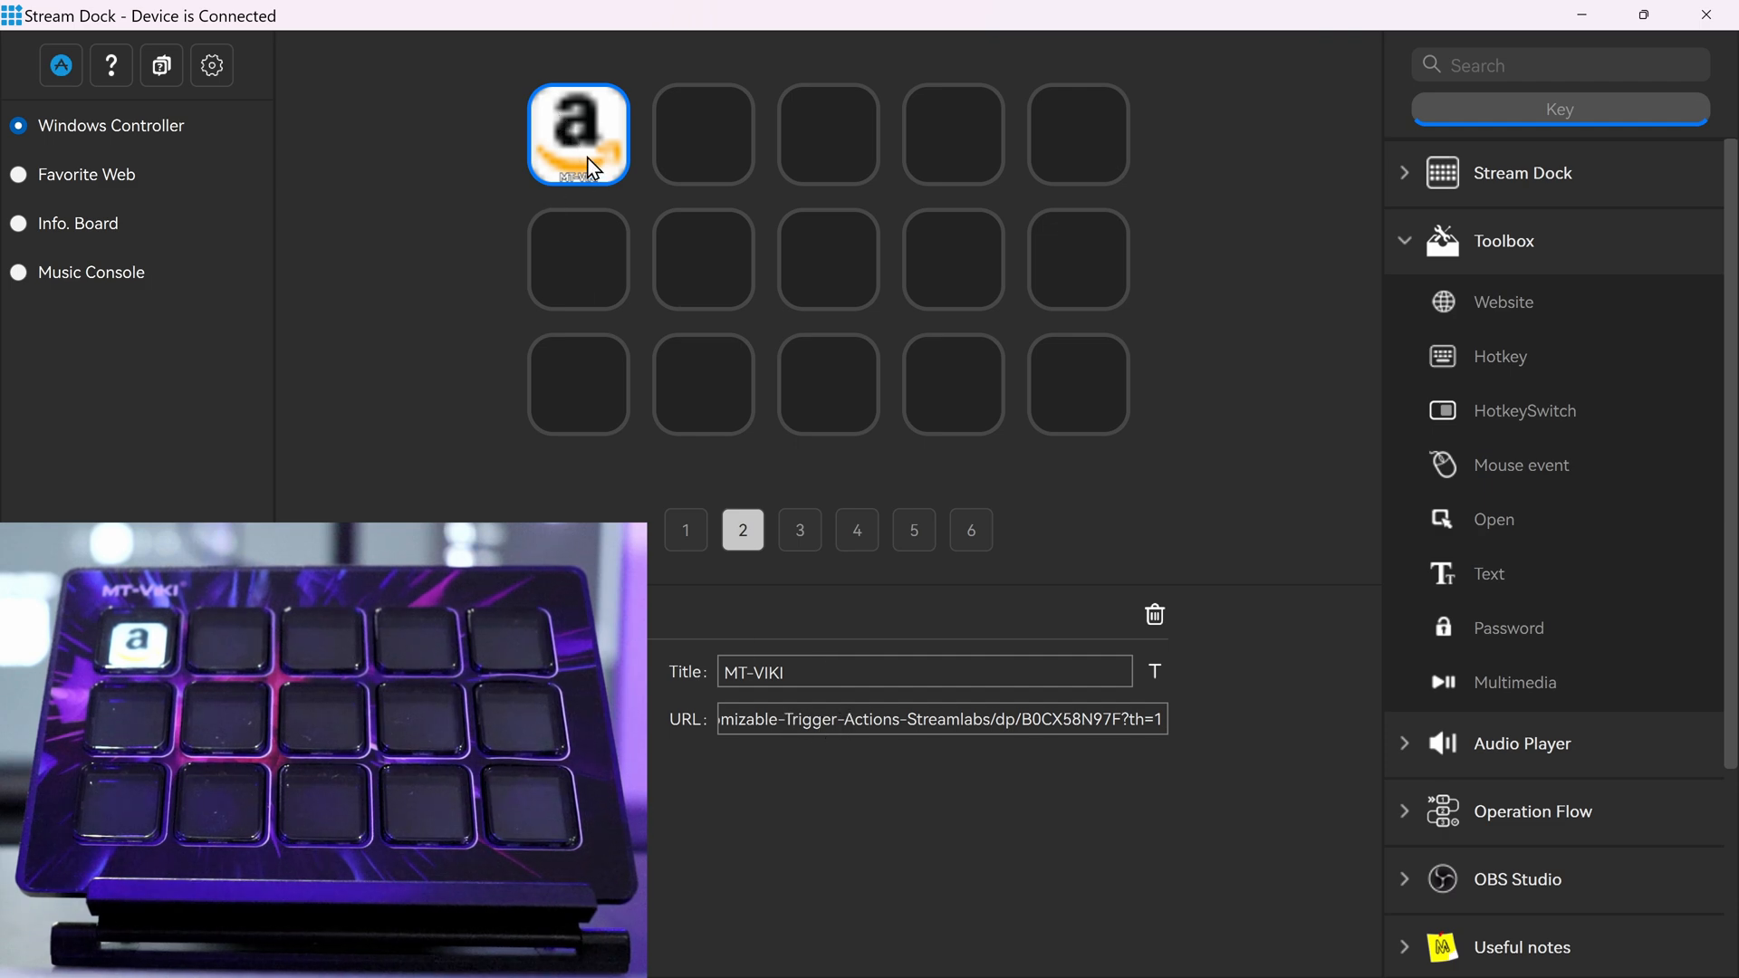
pyautogui.moveTo(607, 153)
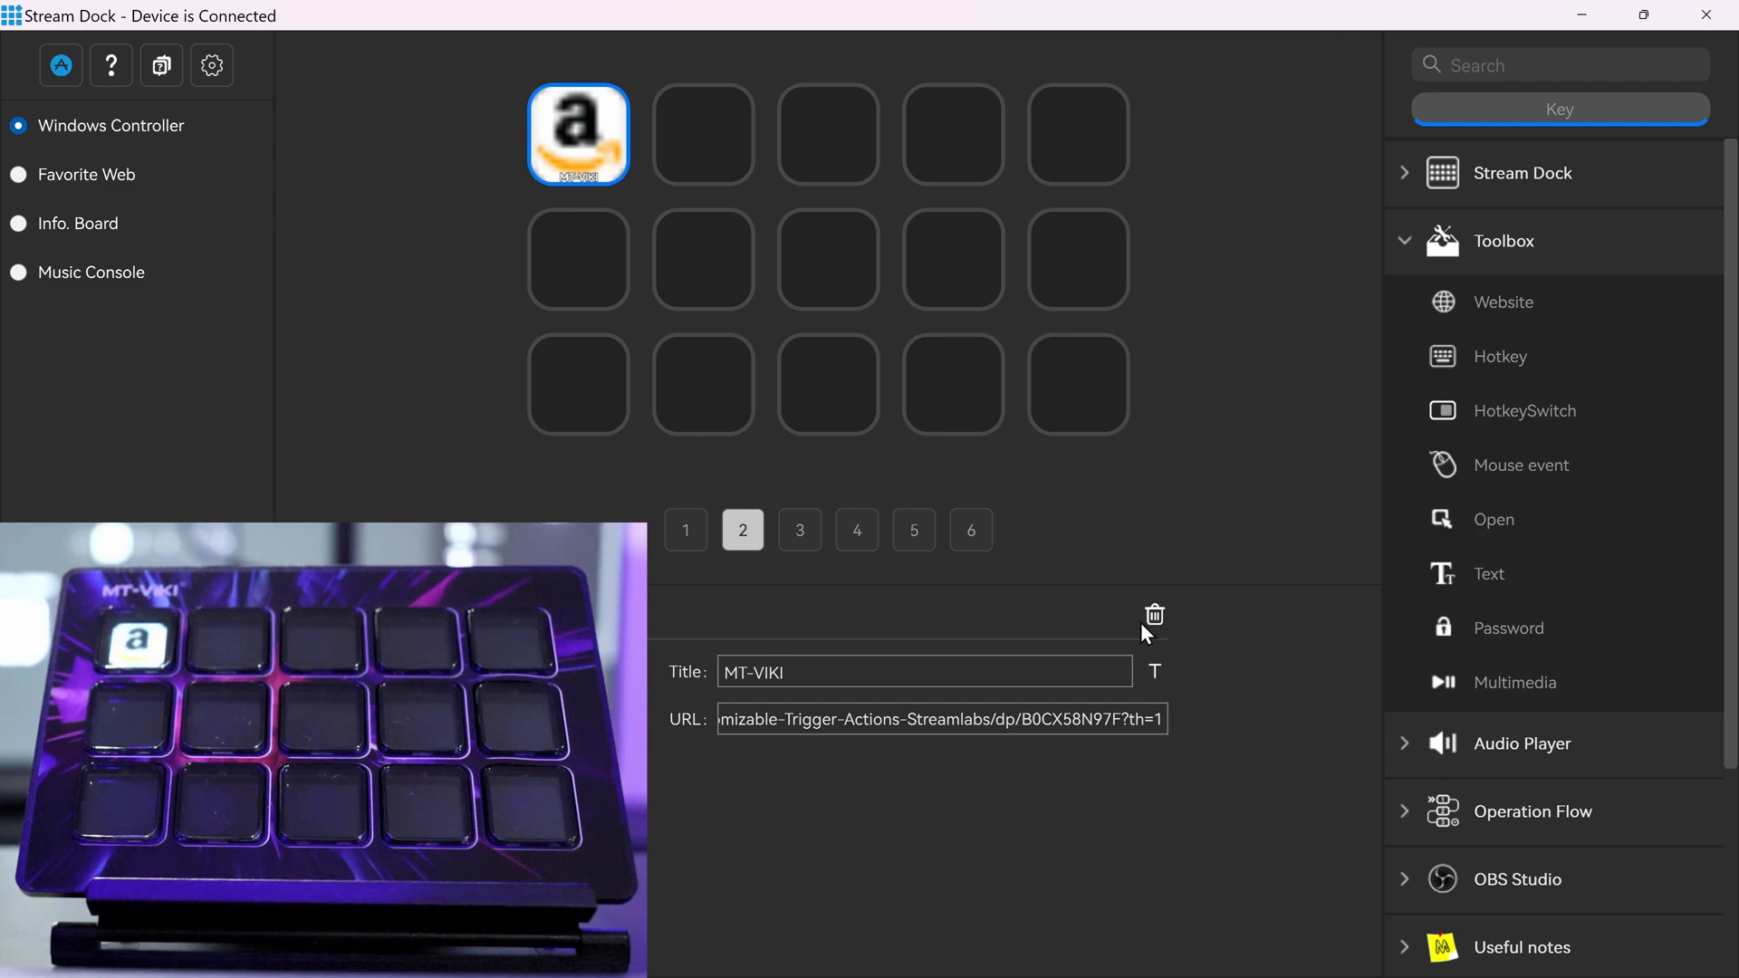
# Step: Replace the first key's action with a Website action pasting the Amazon product URL, then reach its icon choices
pyautogui.click(1154, 616)
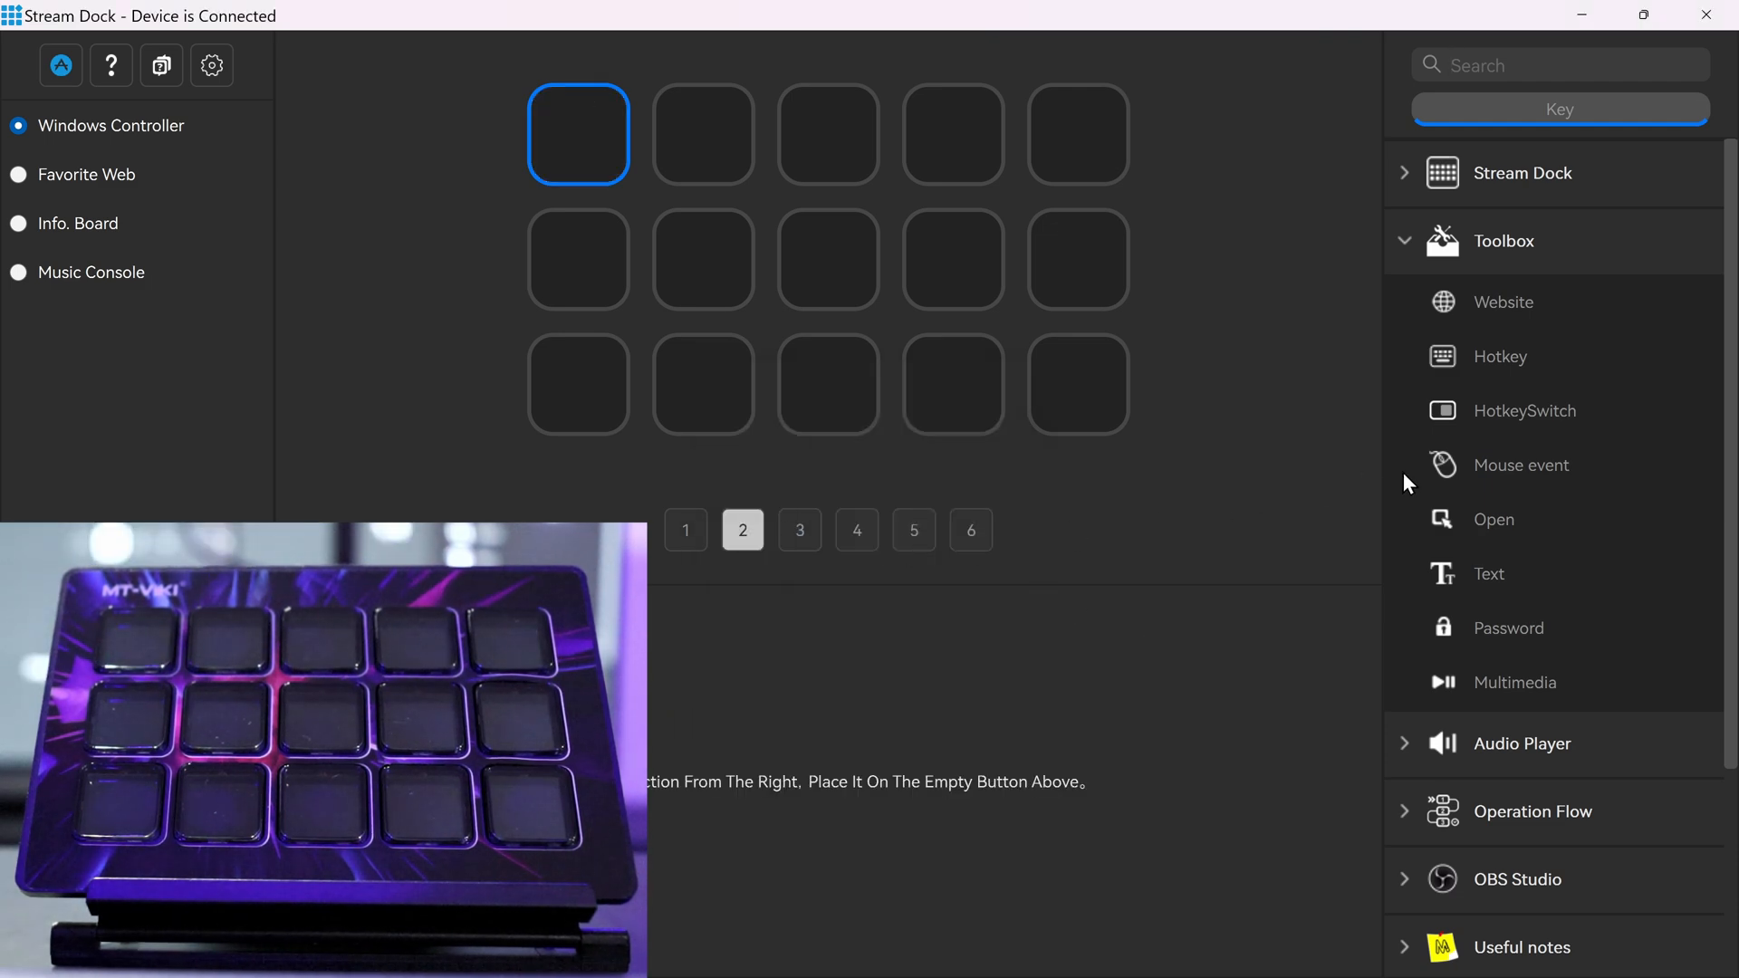
pyautogui.moveTo(1503, 303)
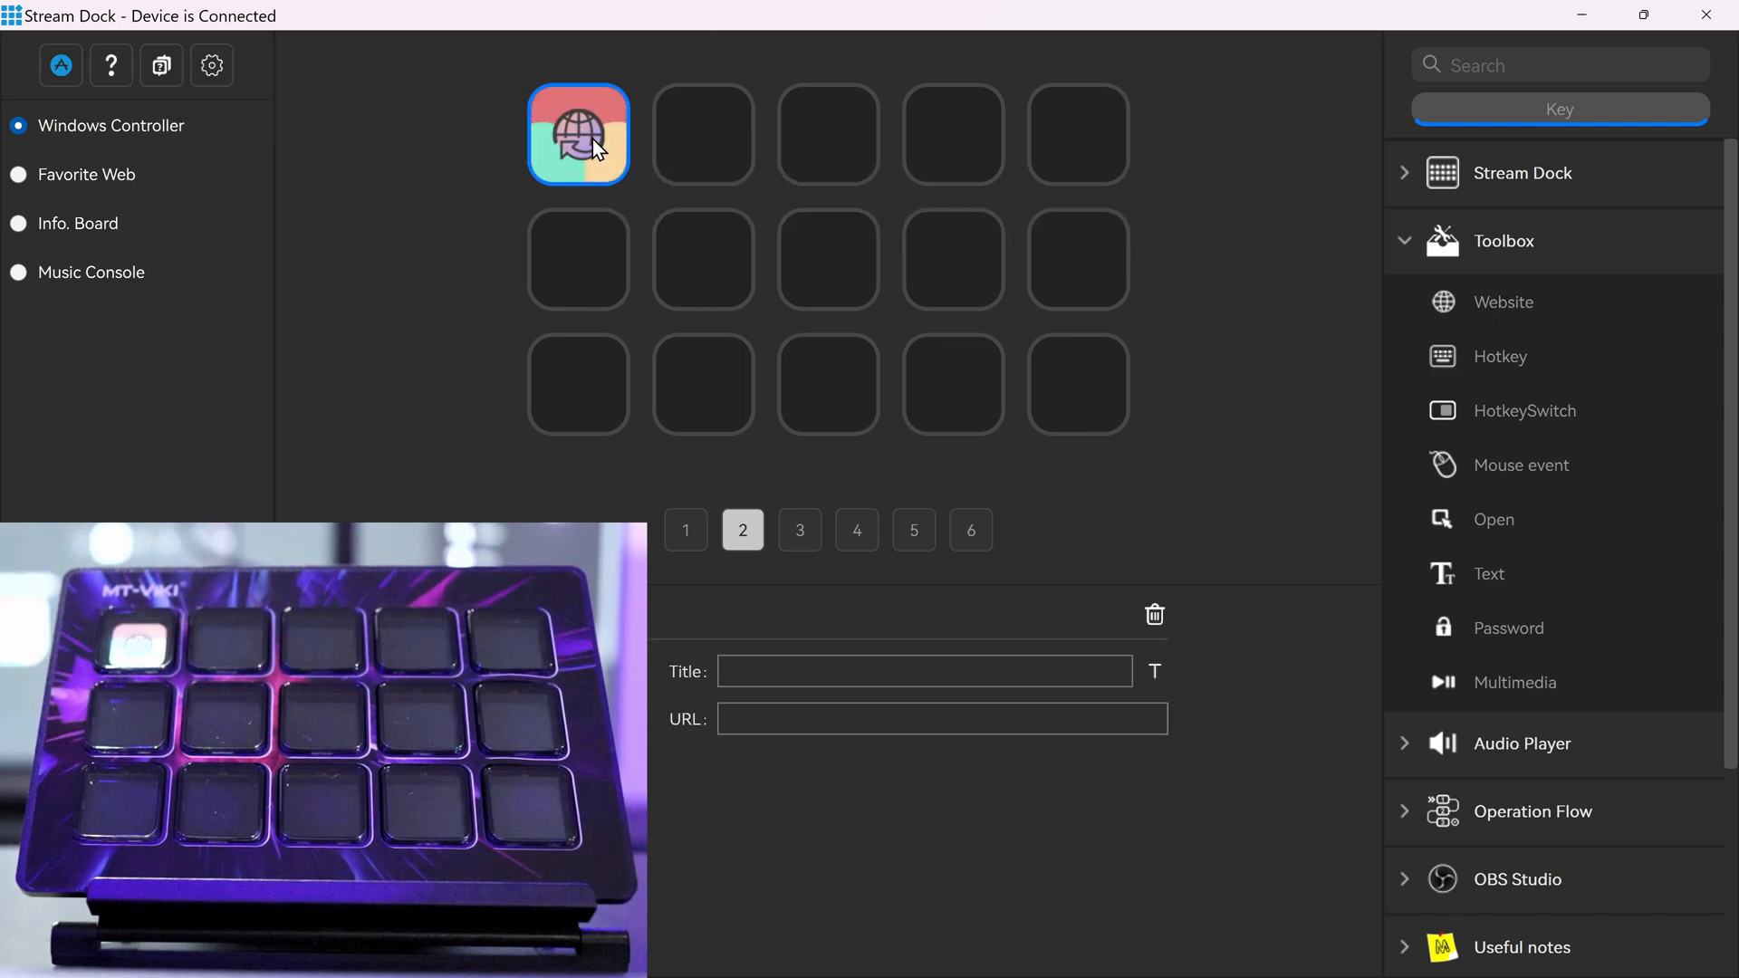
pyautogui.click(942, 719)
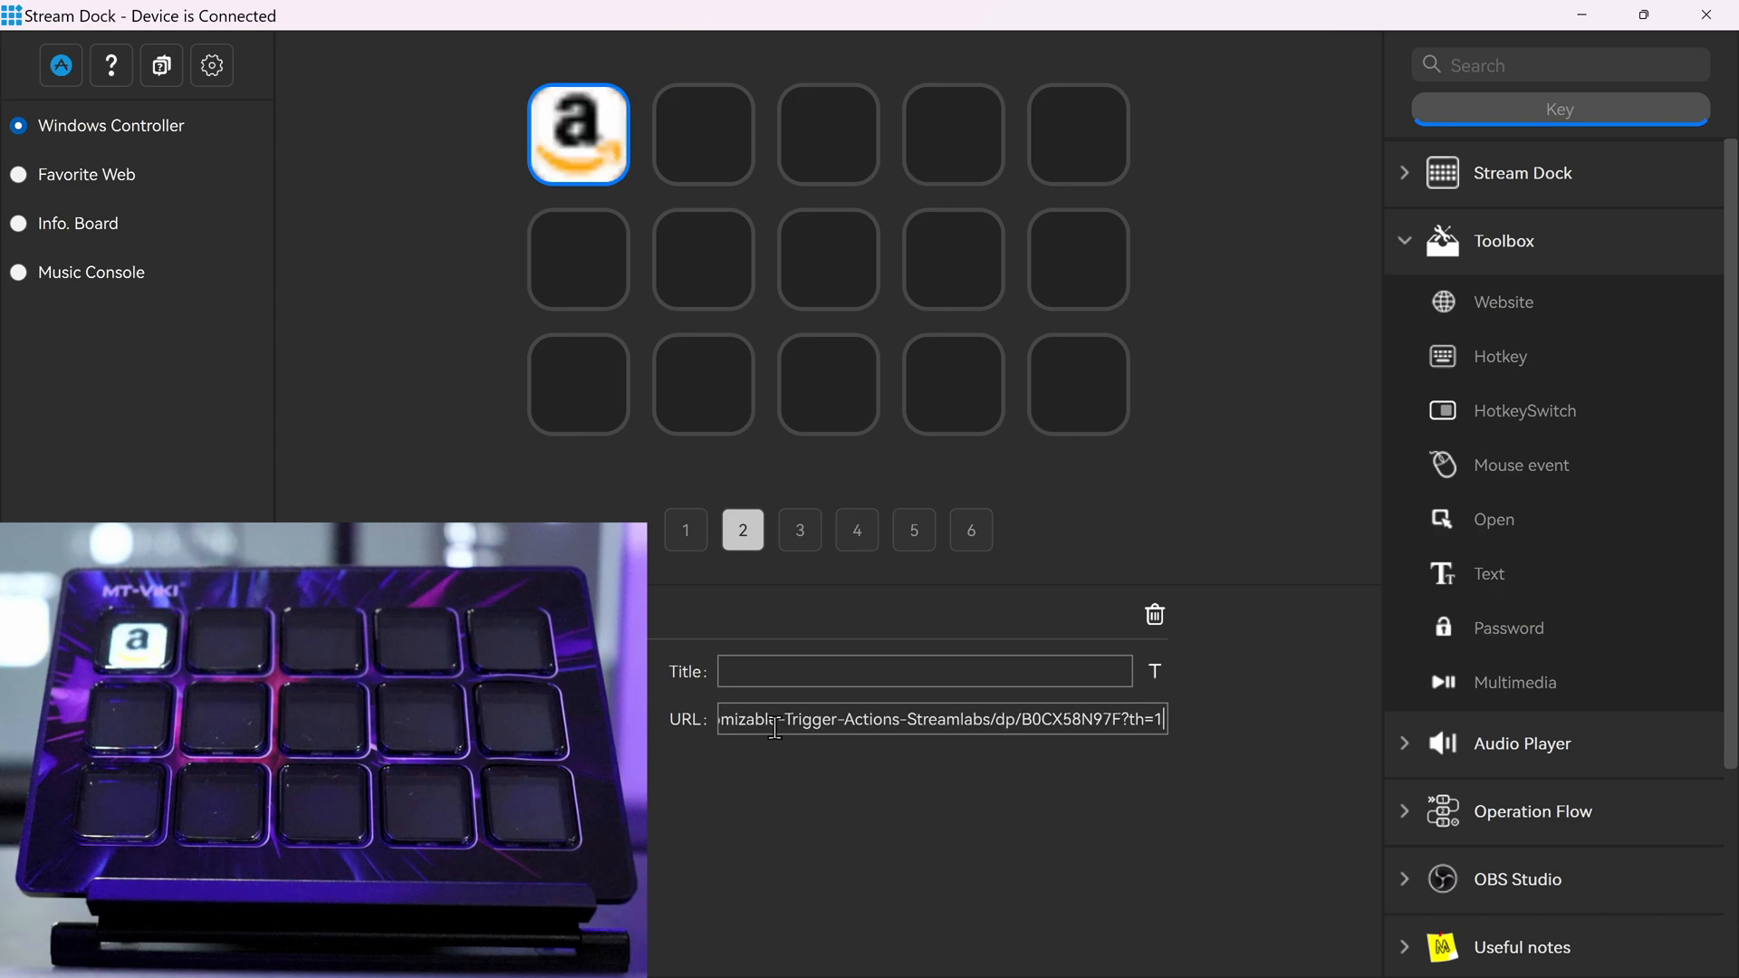
pyautogui.moveTo(560, 127)
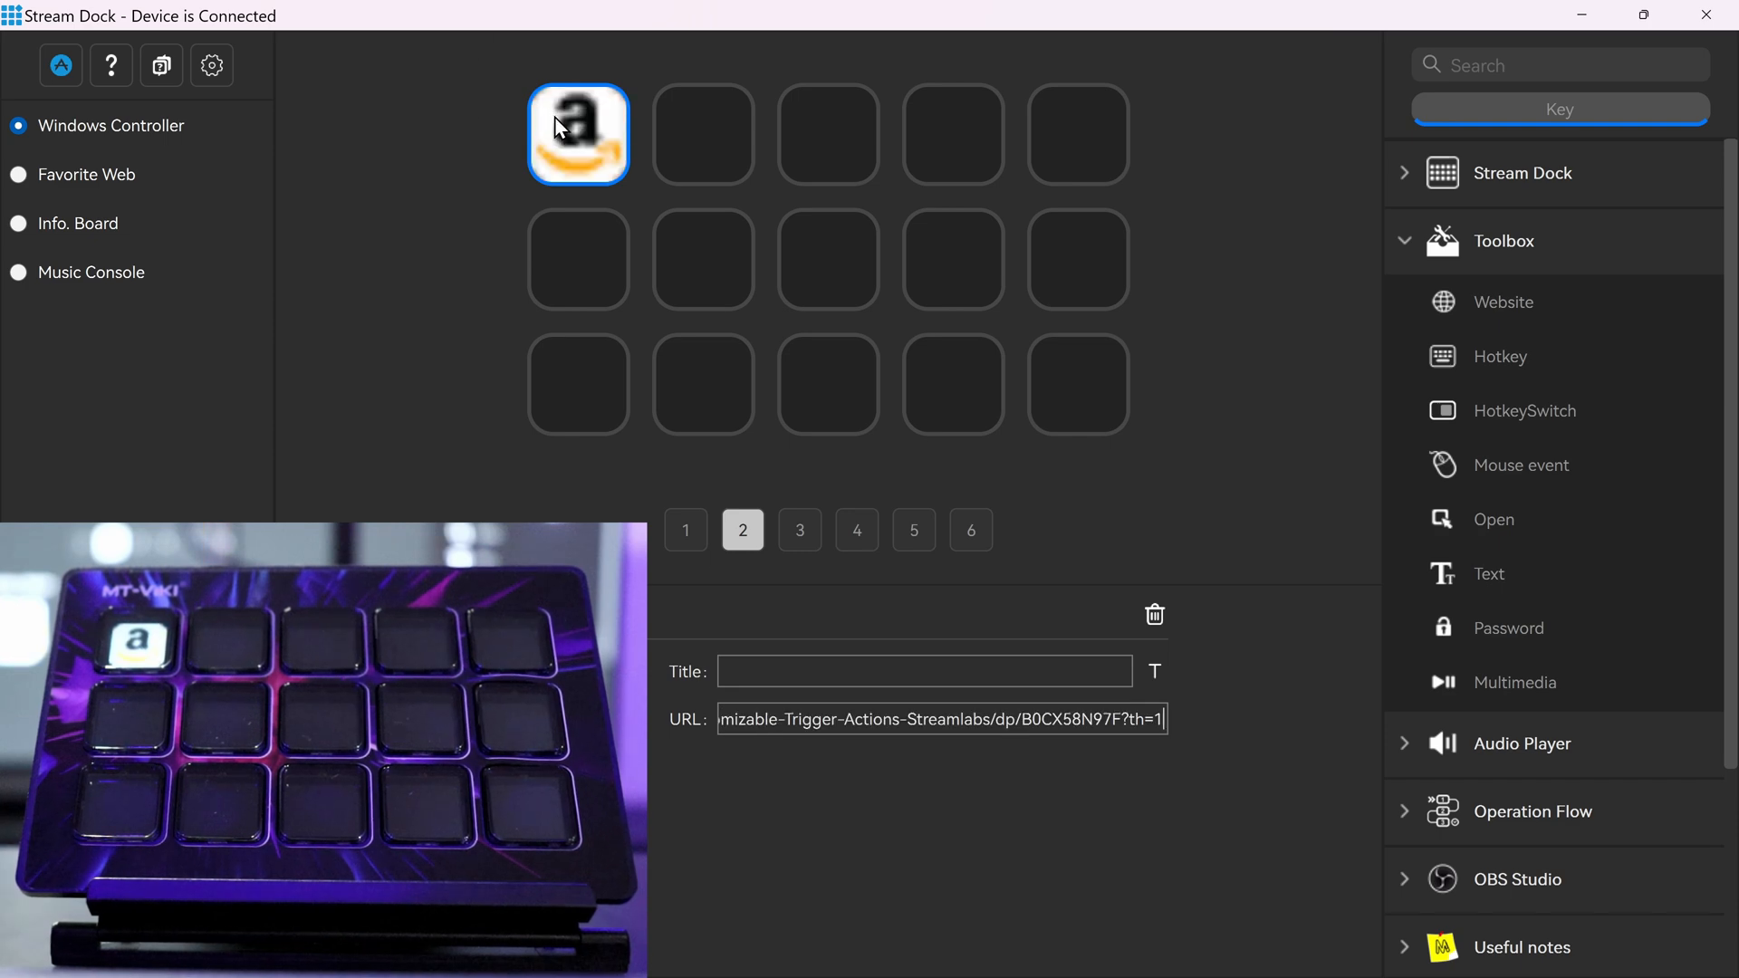
pyautogui.click(577, 133)
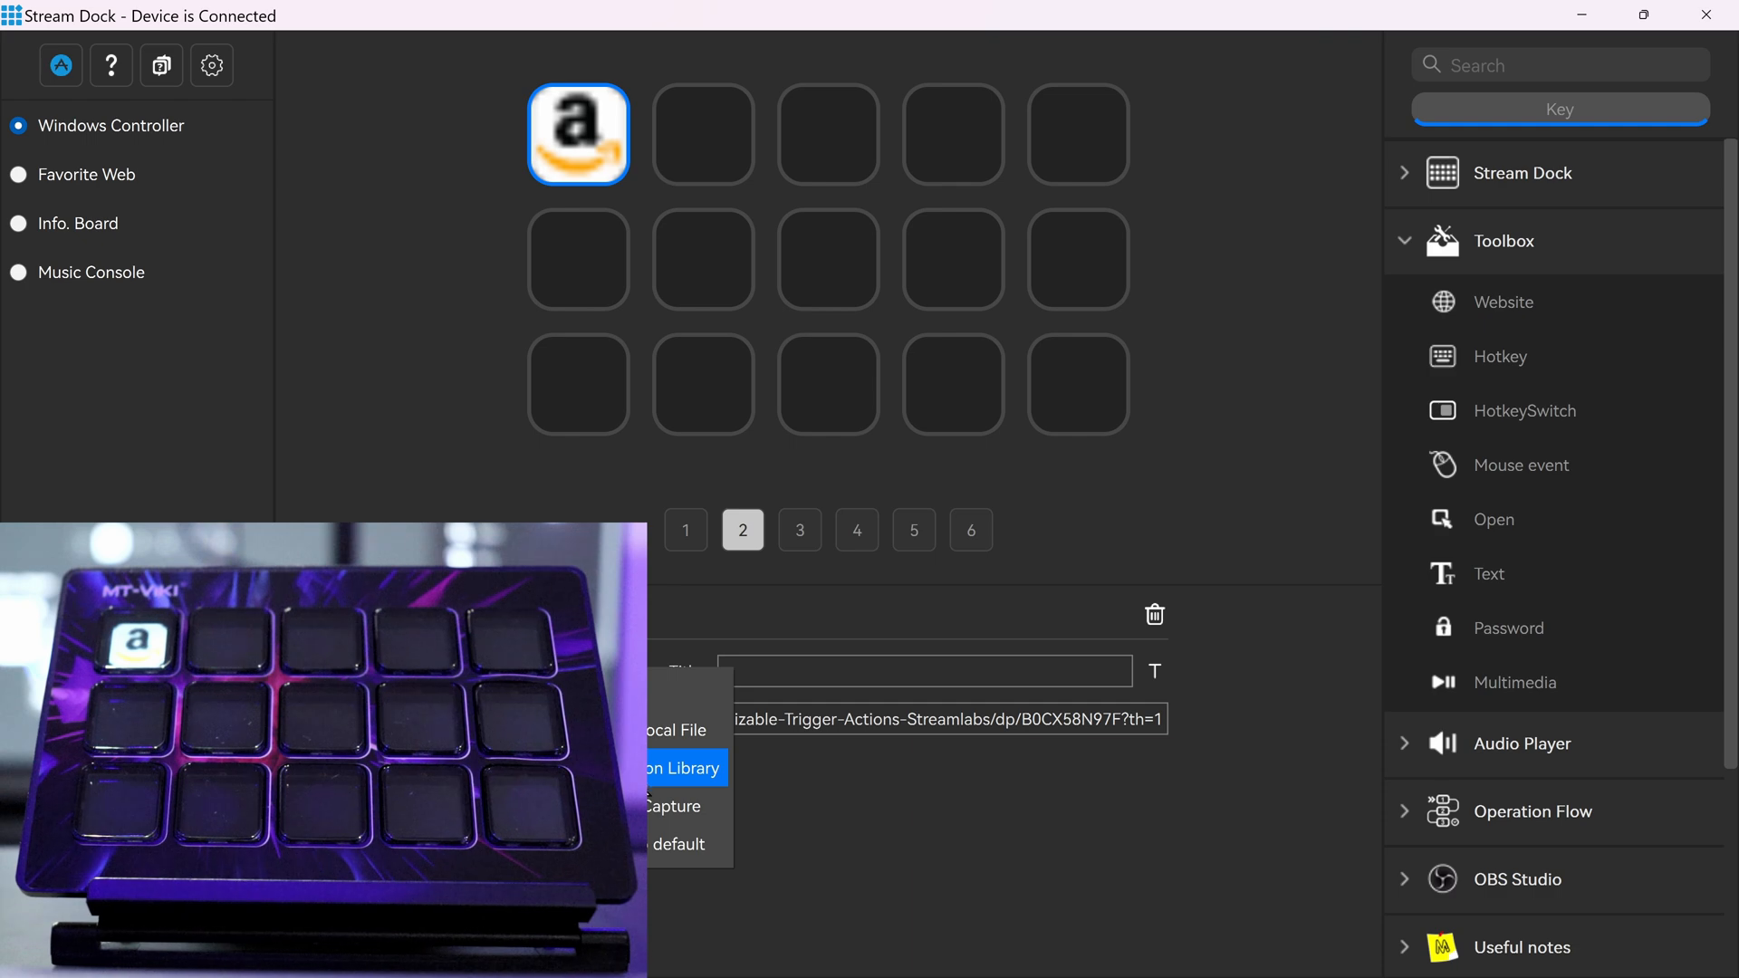
pyautogui.click(685, 768)
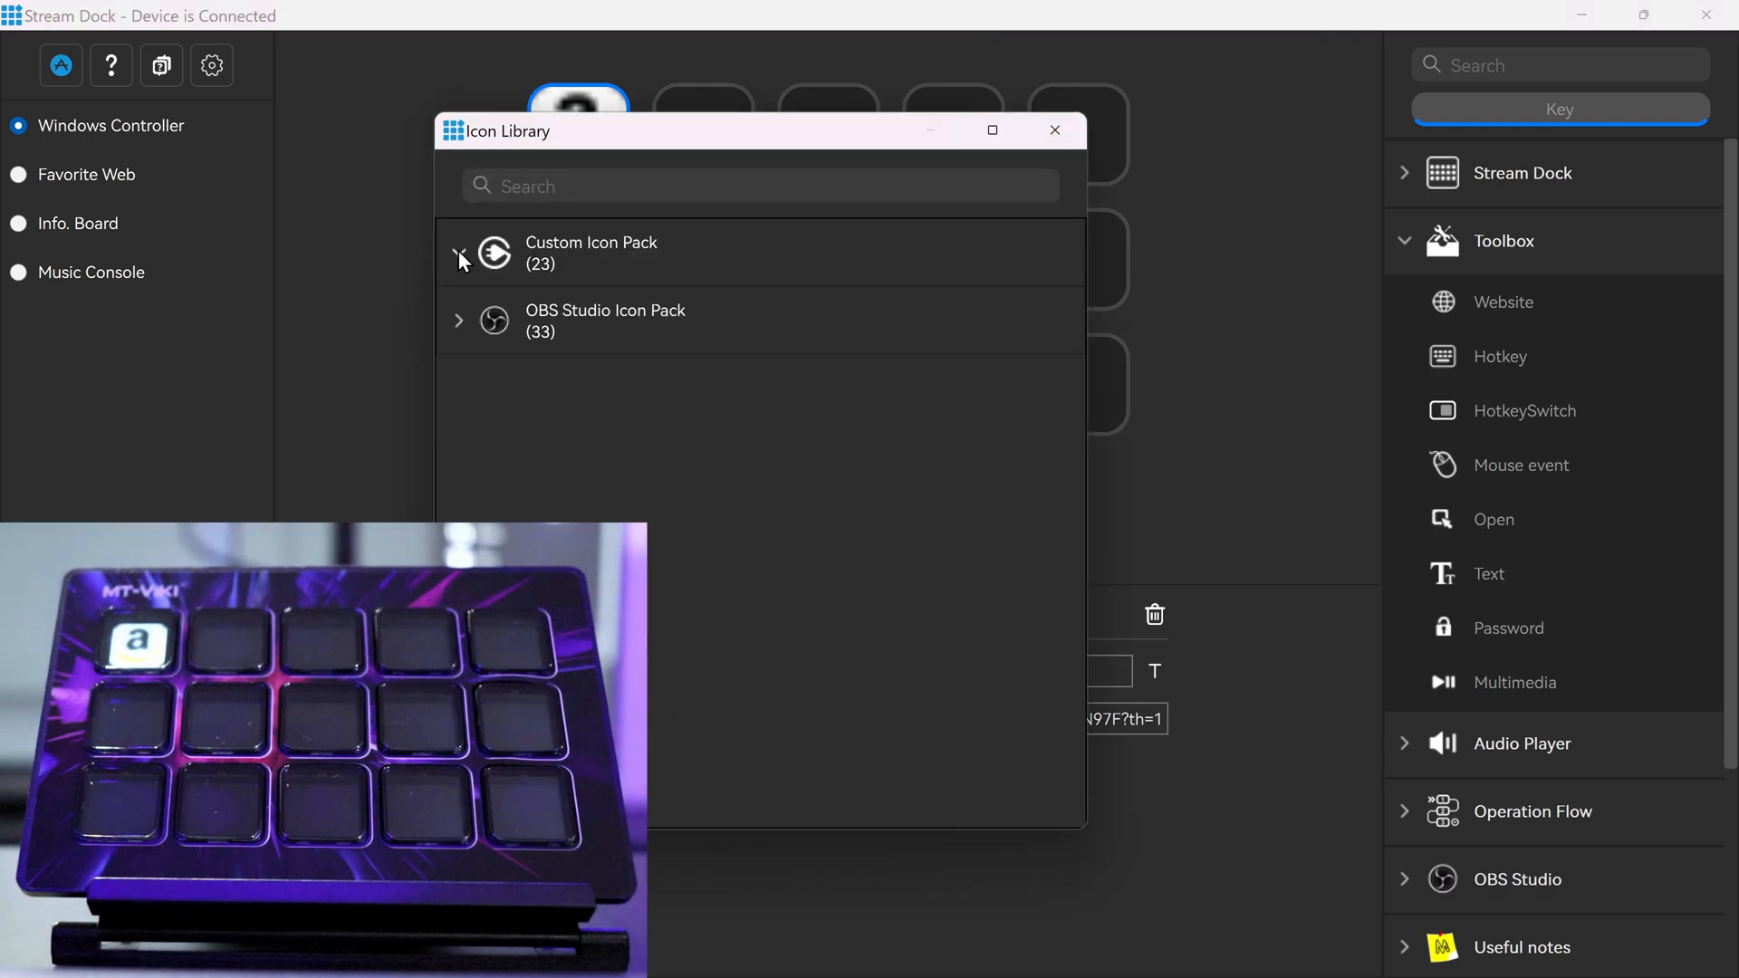
pyautogui.click(459, 252)
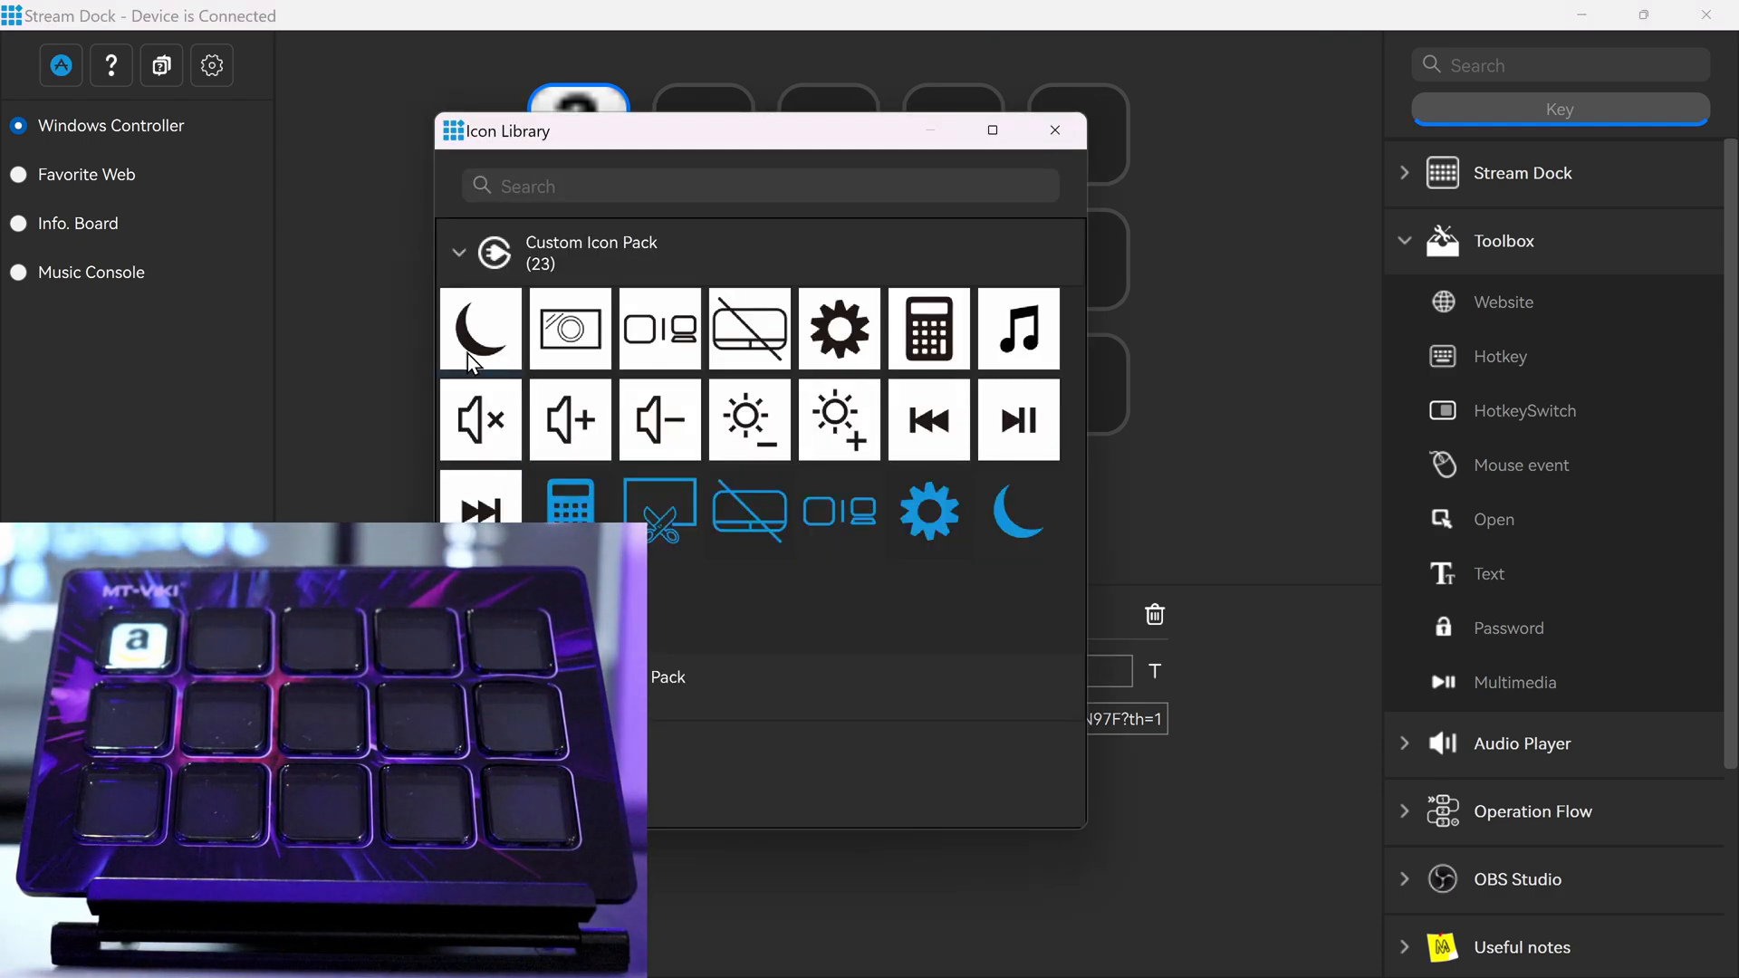
pyautogui.click(459, 251)
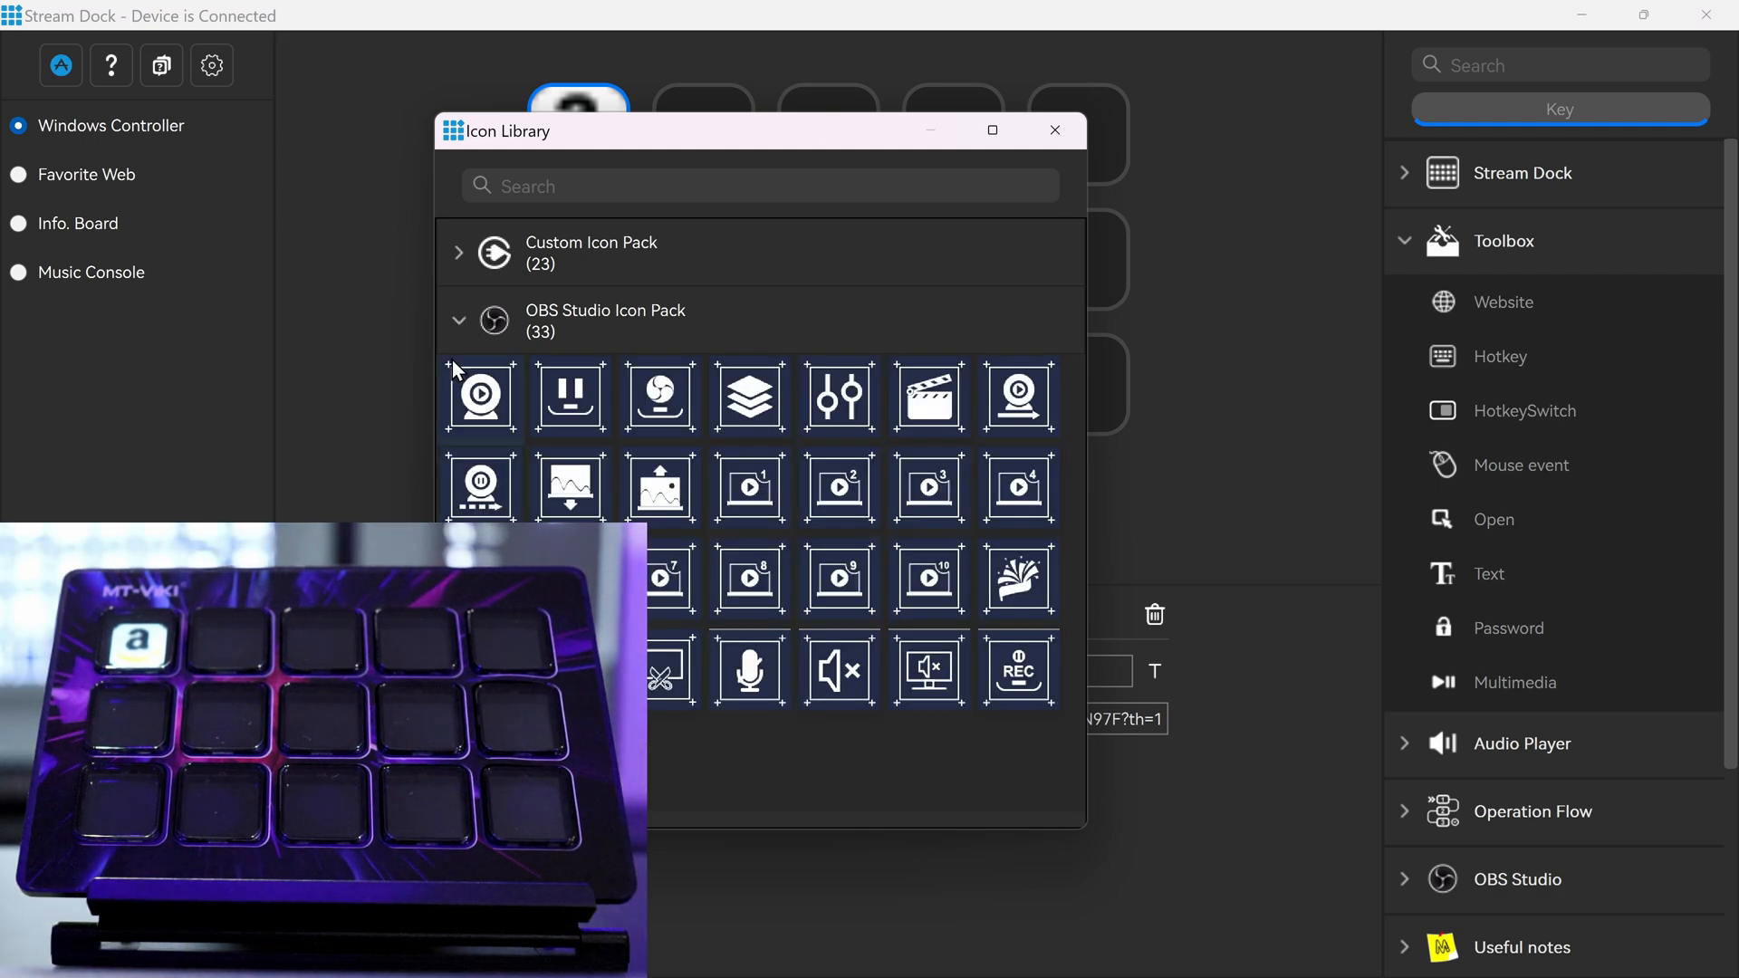
pyautogui.click(1052, 130)
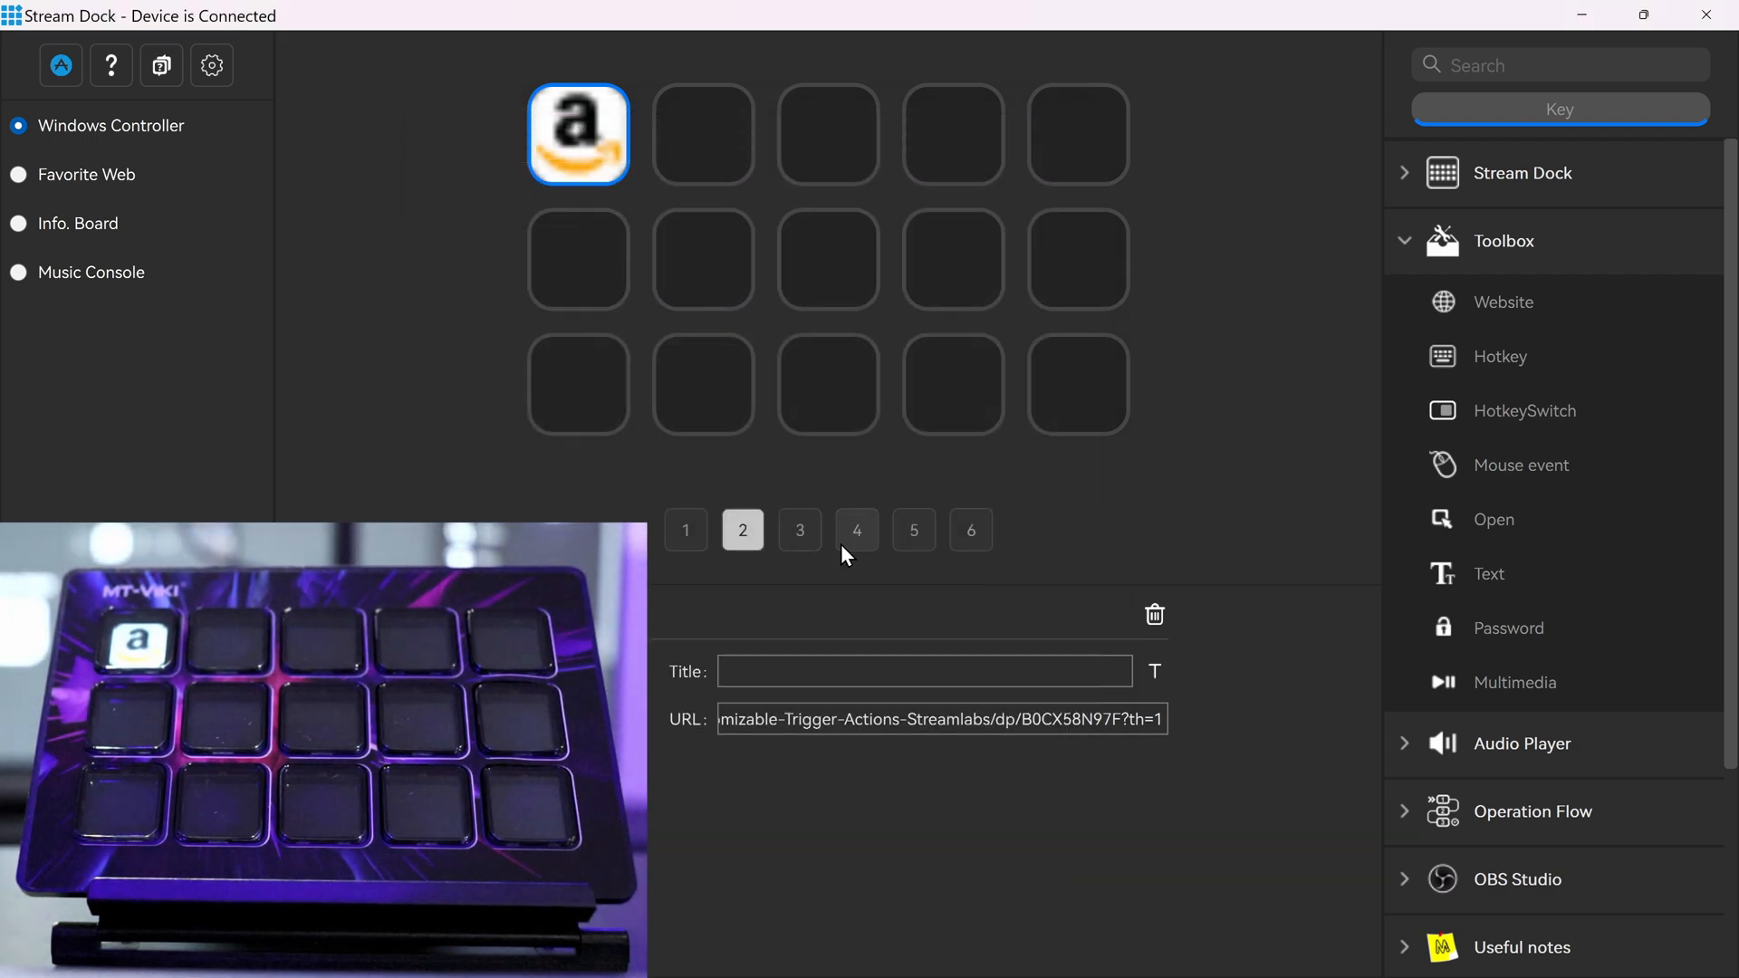
pyautogui.moveTo(1002, 699)
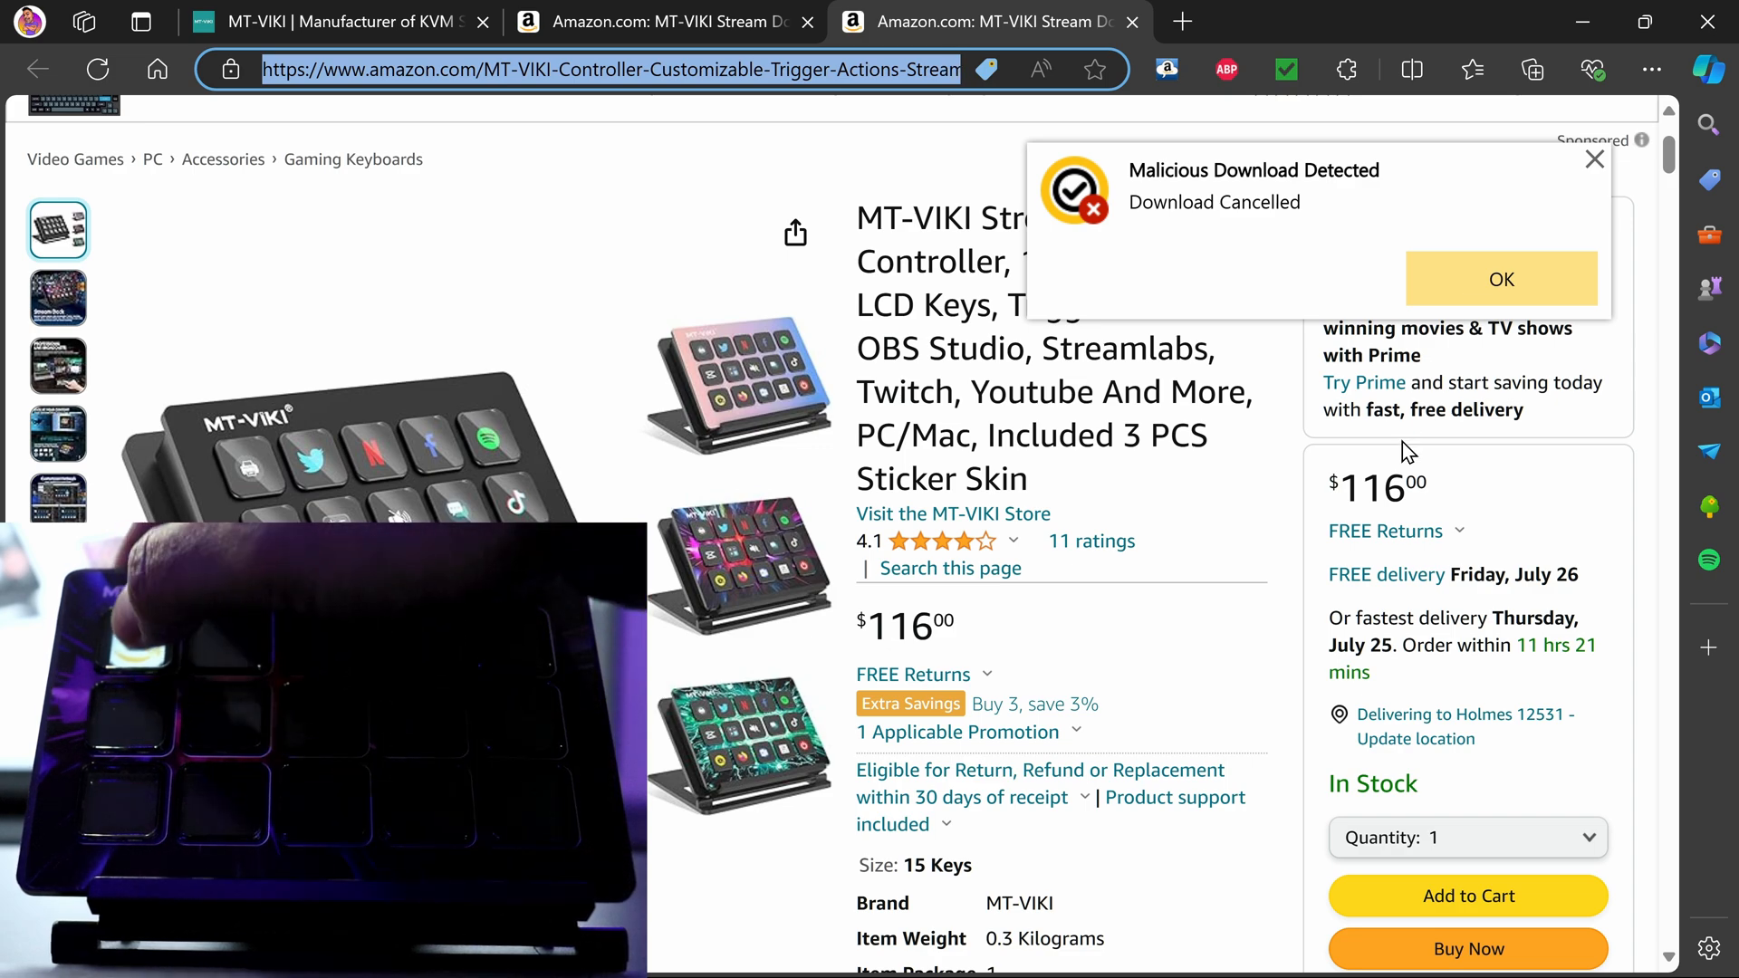
# Step: Make the second key a Switch audio devices Output toggle in 'Select switch back and forth' mode with the first device picked
pyautogui.click(1500, 279)
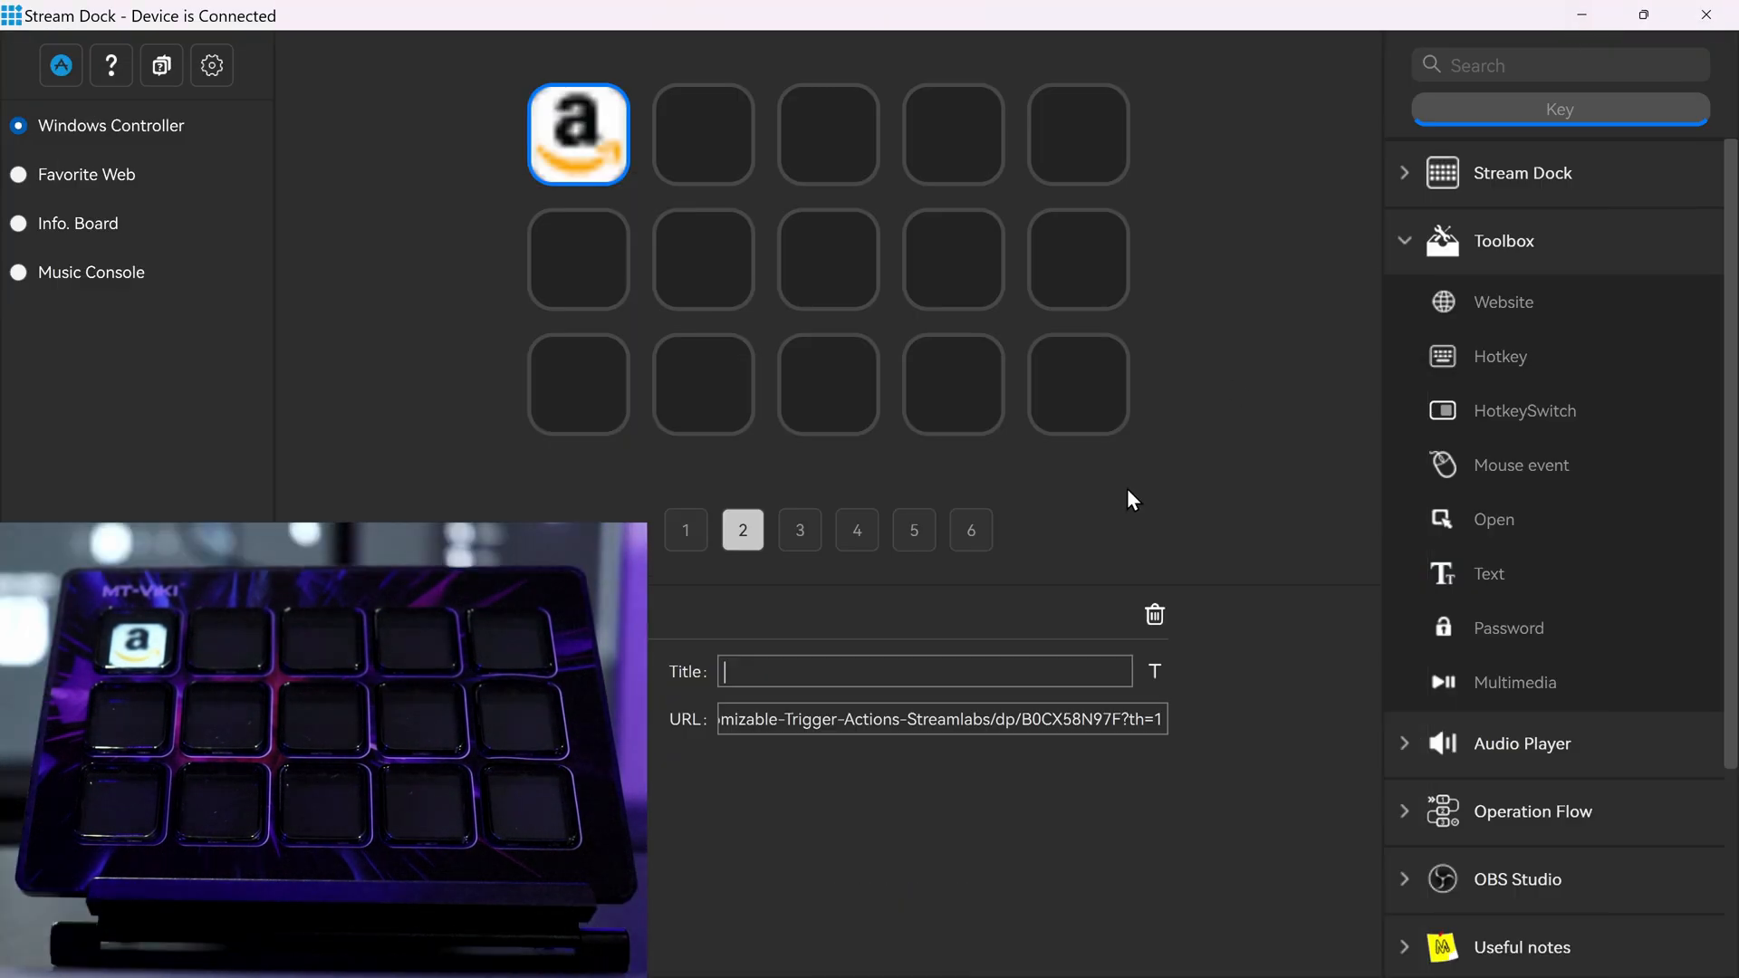
pyautogui.click(703, 134)
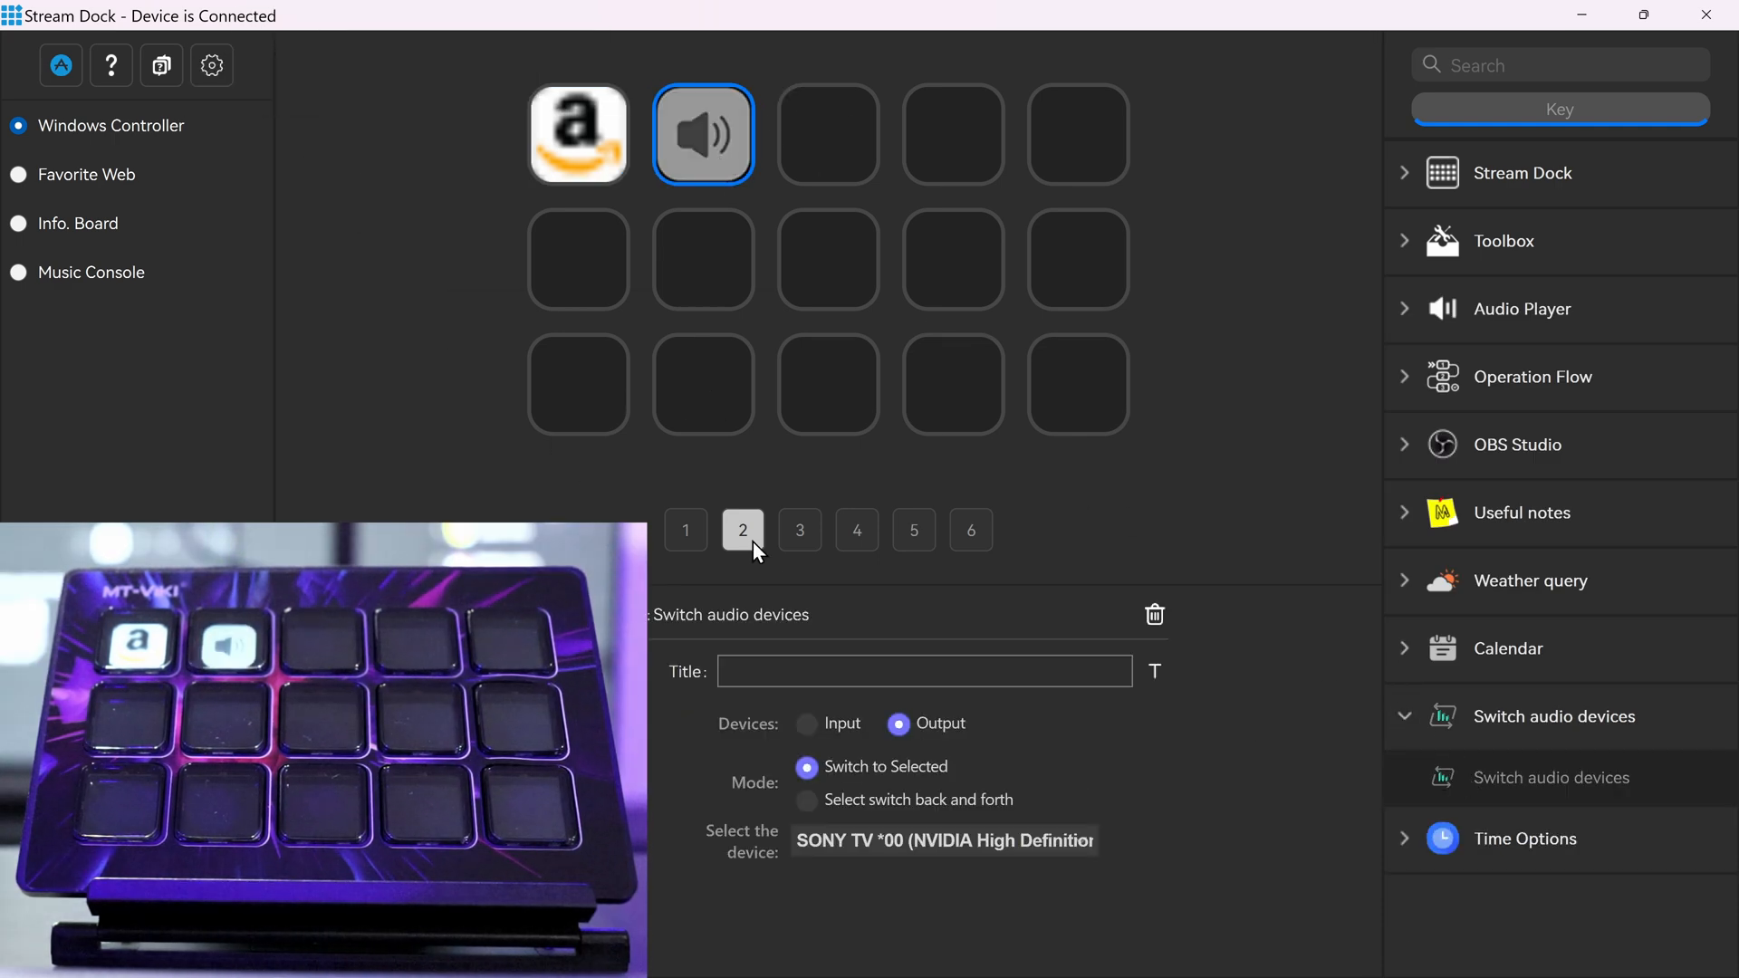
pyautogui.click(807, 799)
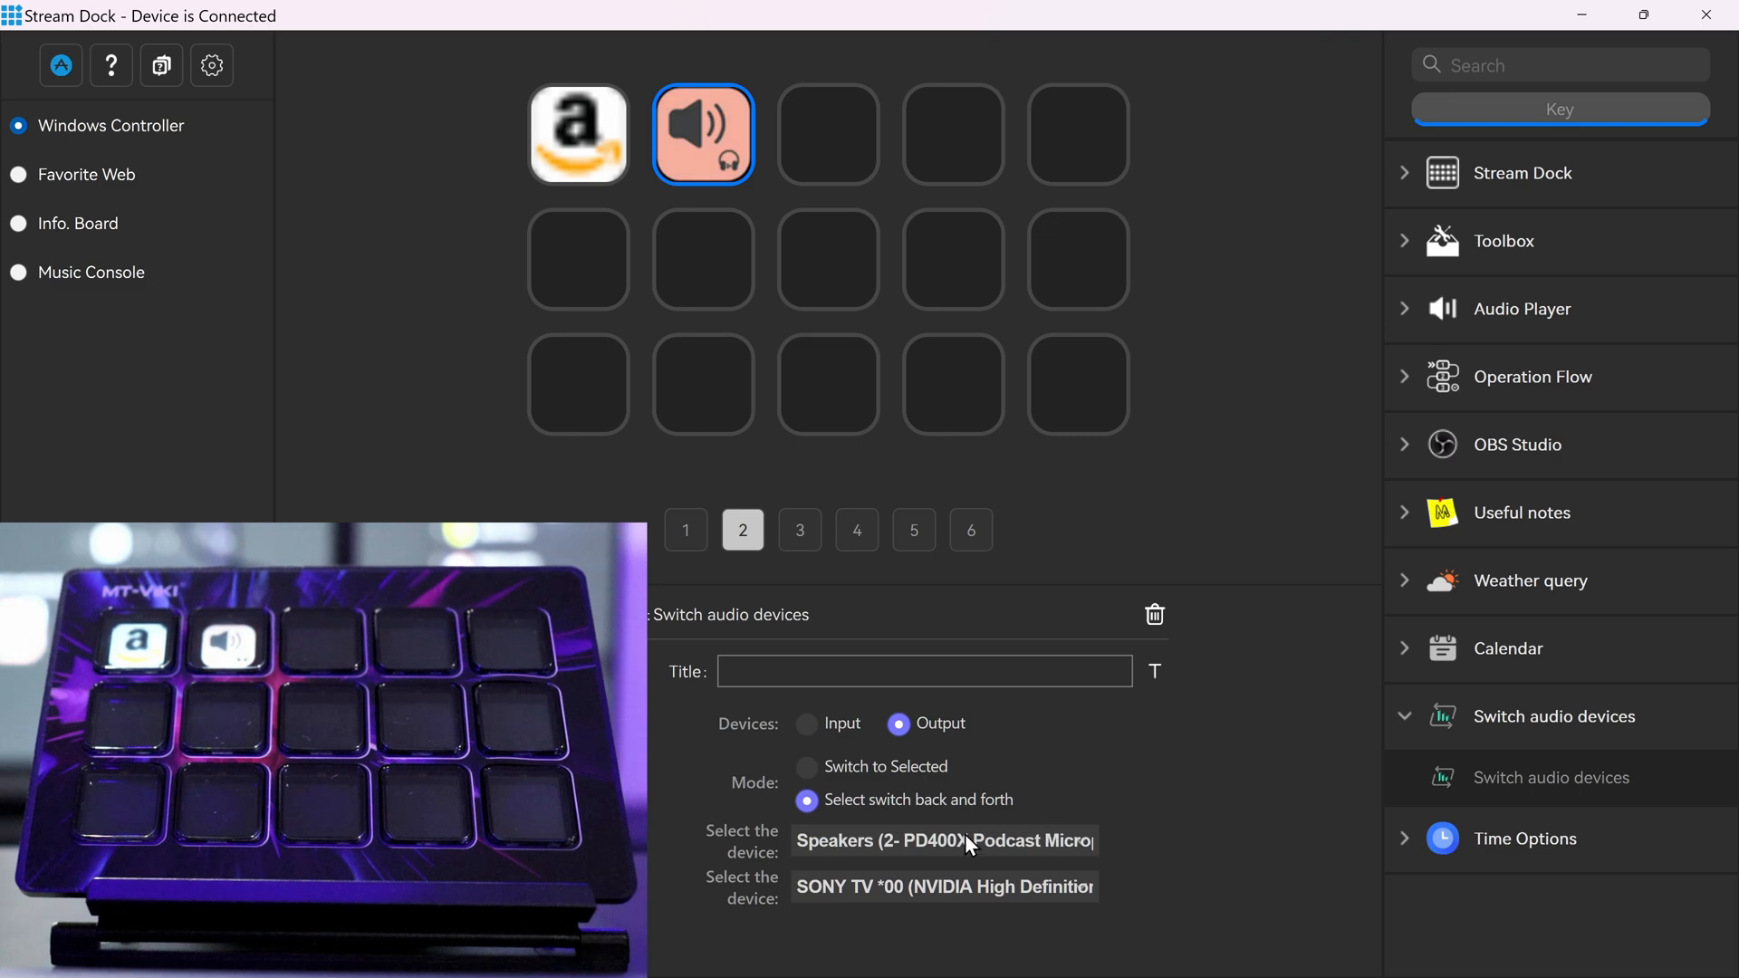
pyautogui.click(944, 885)
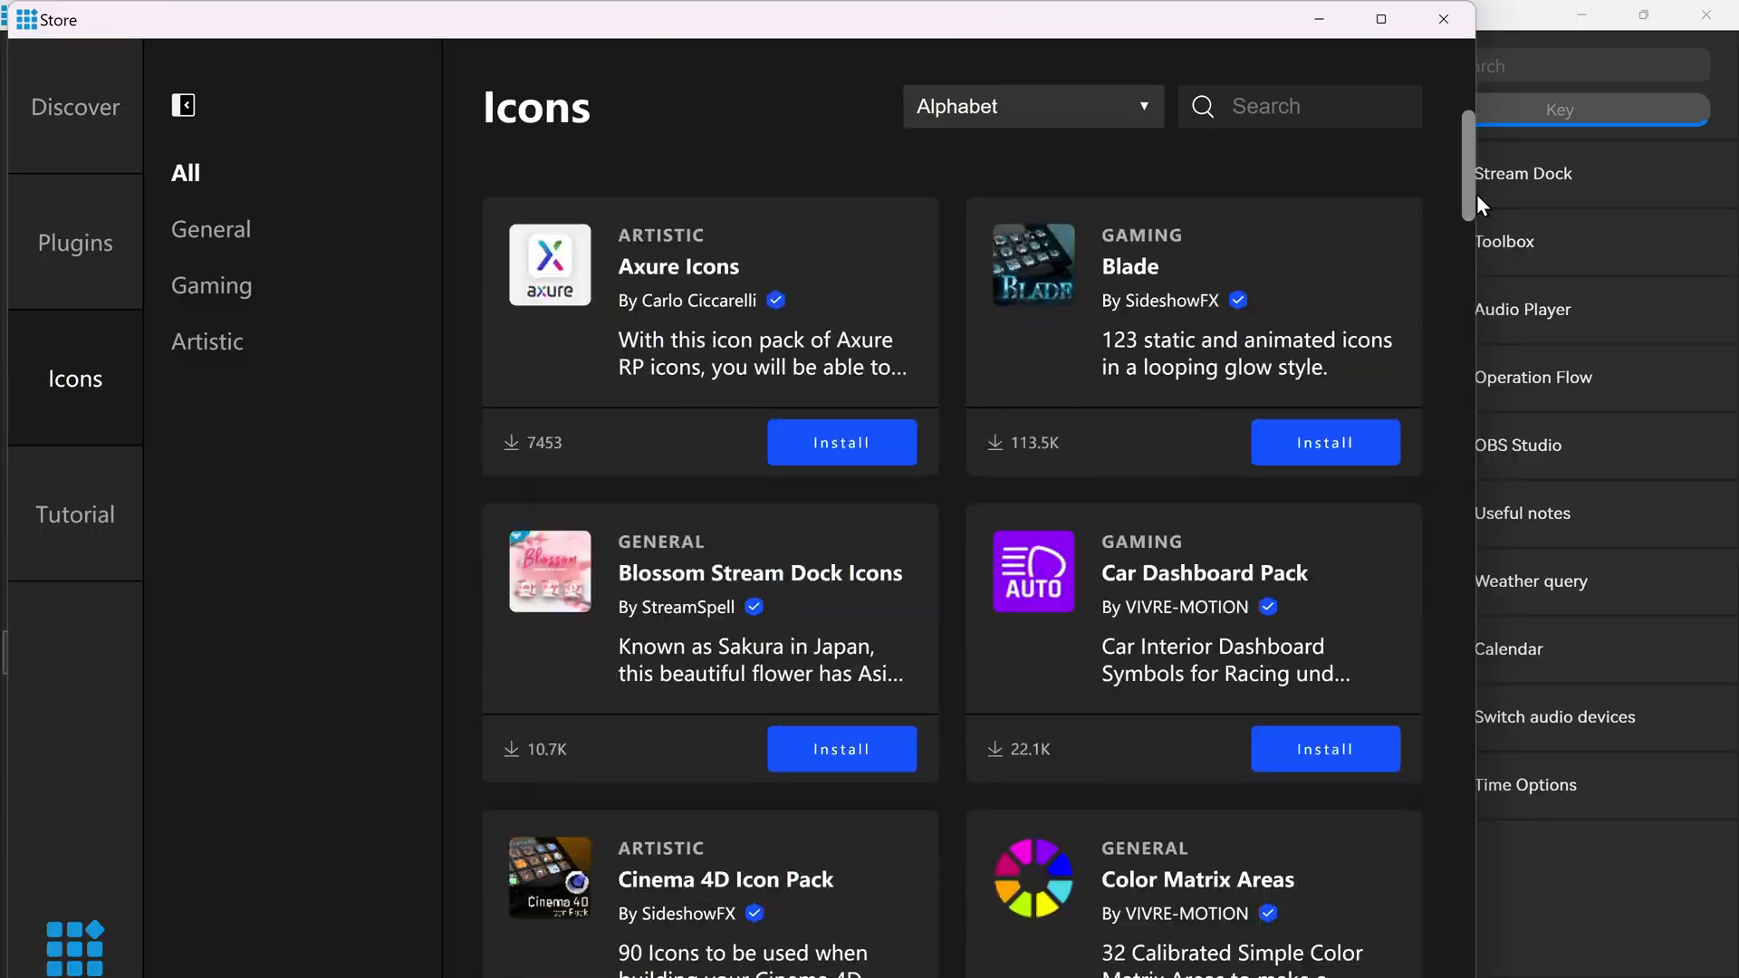
# Step: Expand the OBS Studio action group listing Record, Stream, Virtual camera and Scene actions
pyautogui.click(1542, 445)
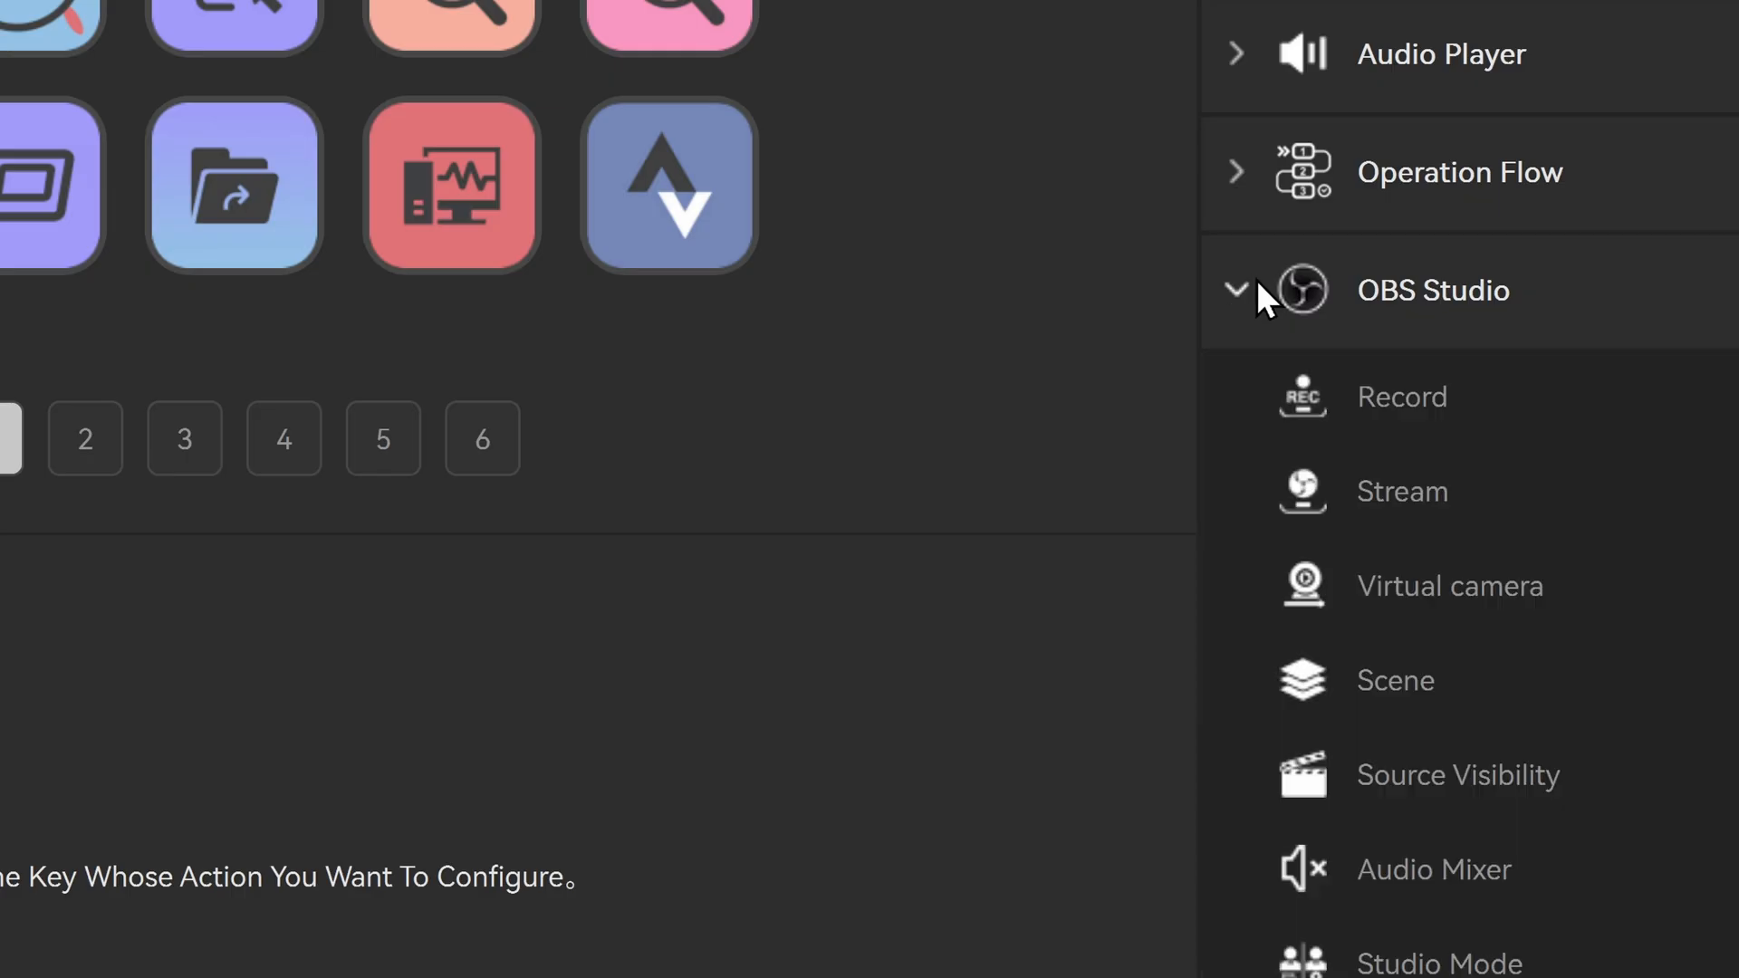
pyautogui.moveTo(1237, 308)
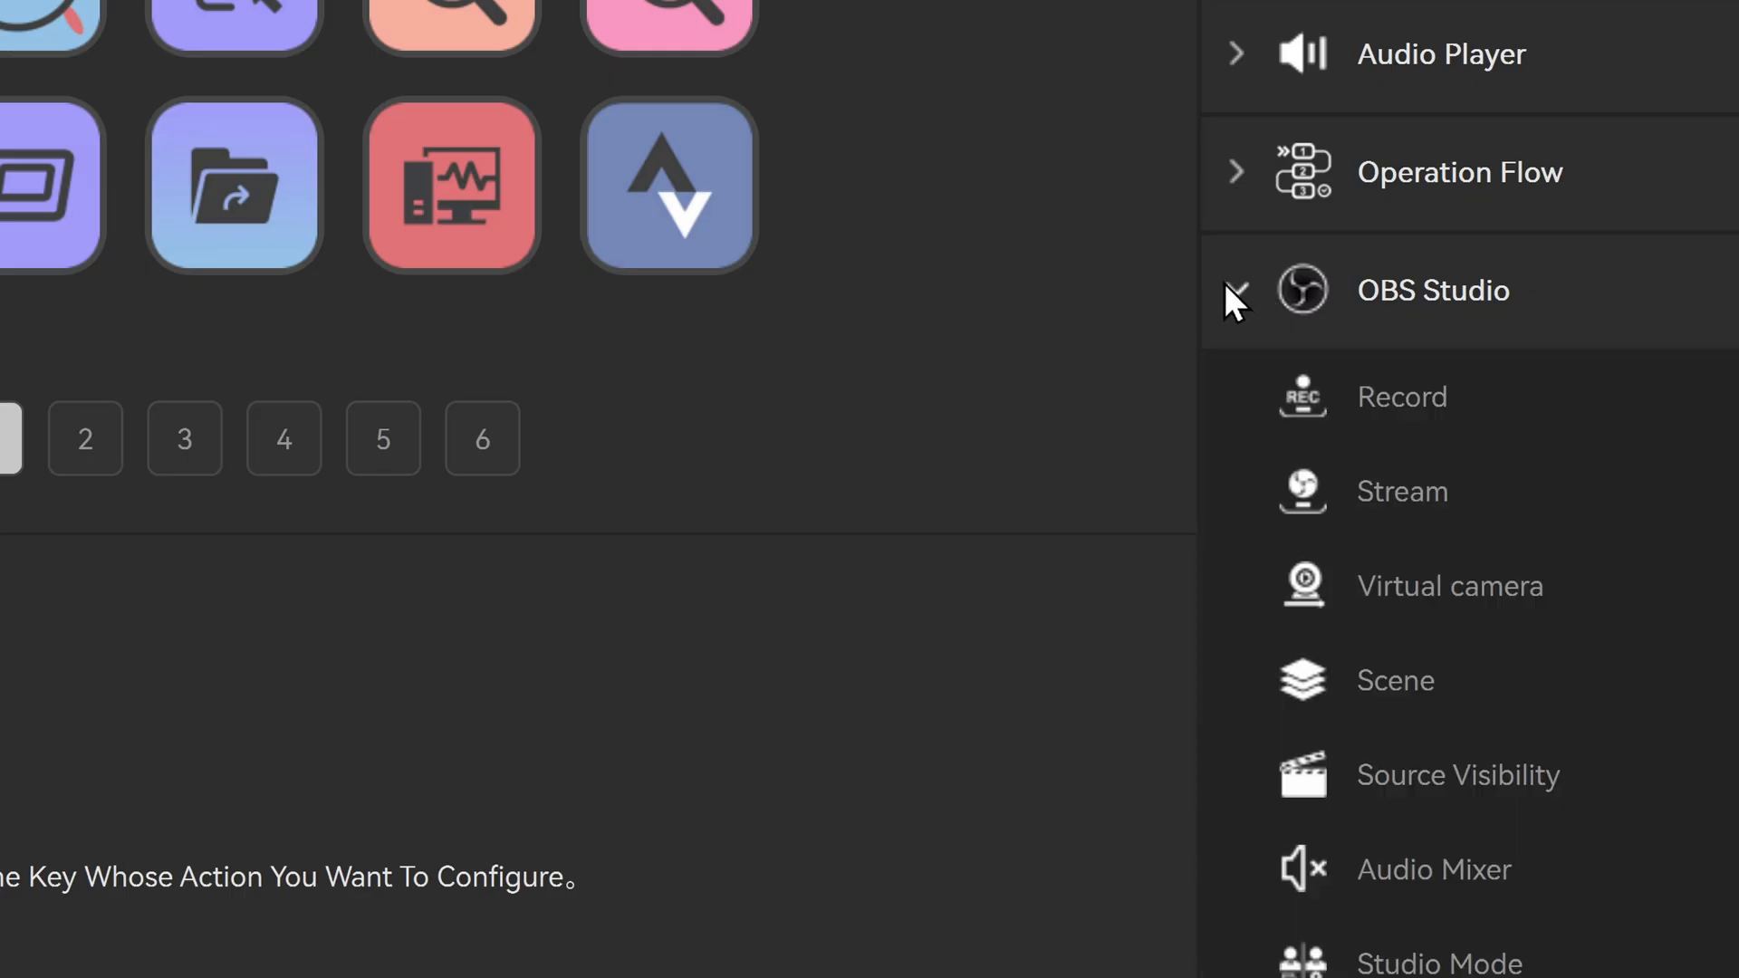